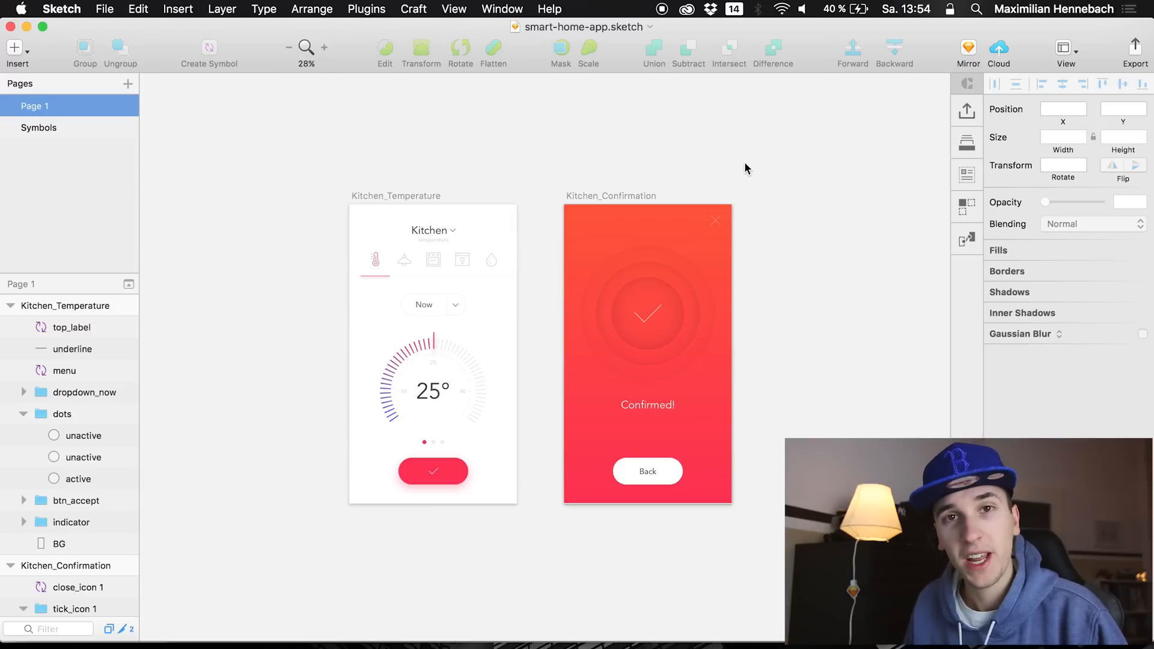
mouse_move(484, 130)
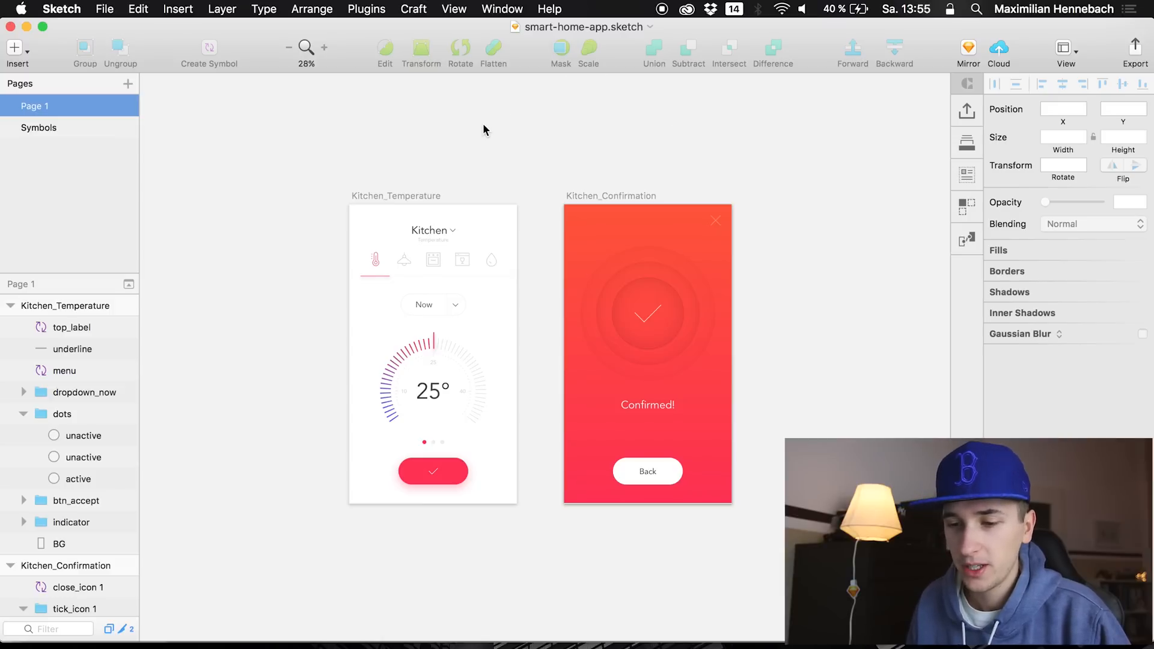
mouse_move(466, 159)
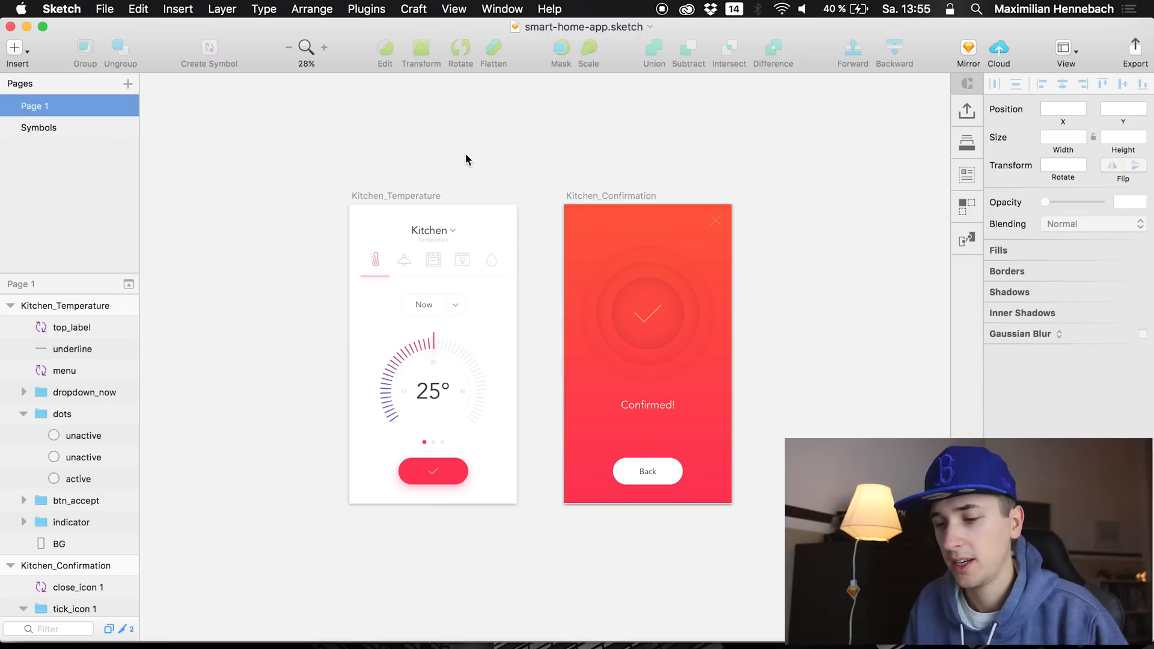
- Switch from Sketch to Principle via the Dock after reviewing the two kitchen artboards
click(593, 360)
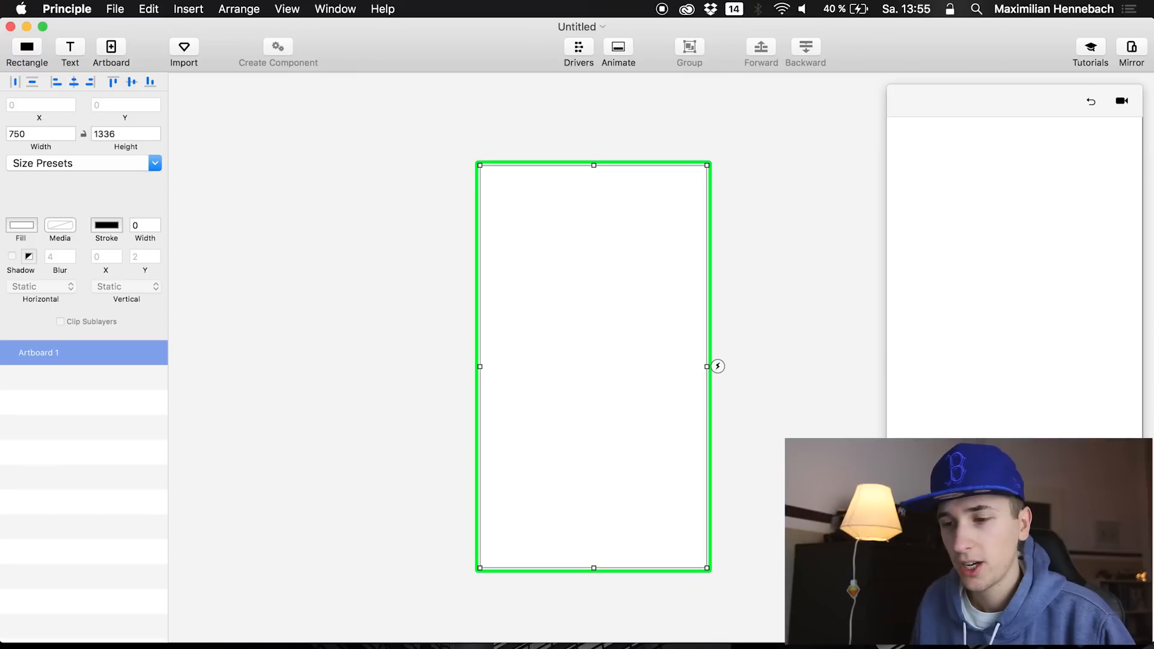
- Import Kitchen_Temperature and Kitchen_Confirmation from smart-home-app.sketch at ×2 size
click(183, 52)
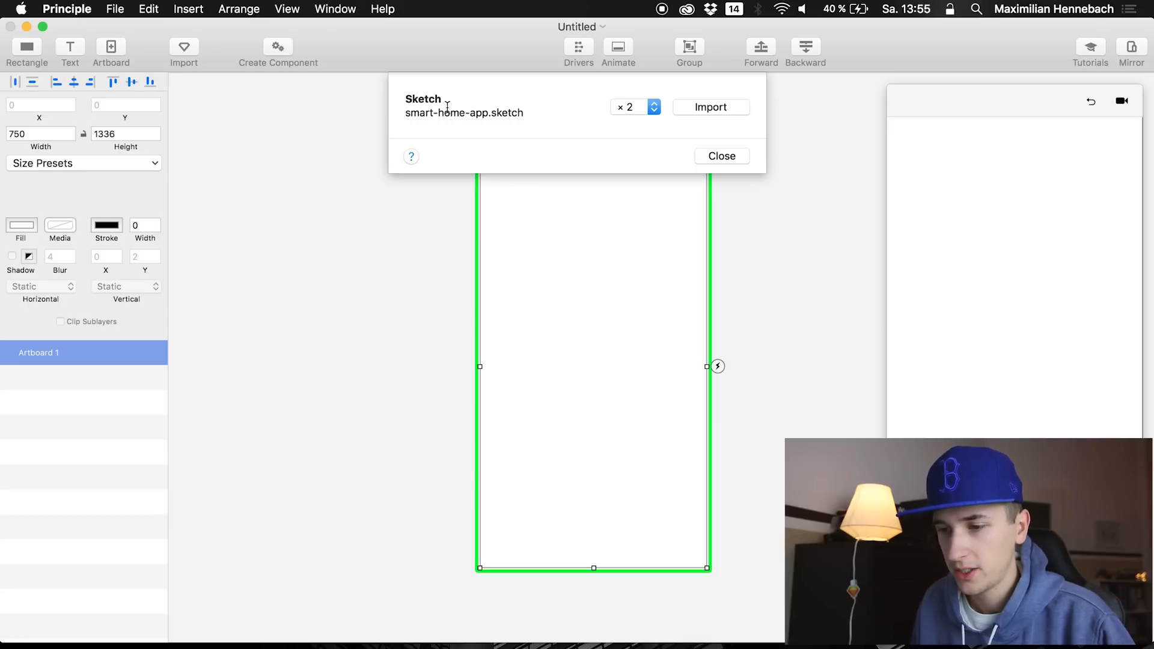
click(709, 107)
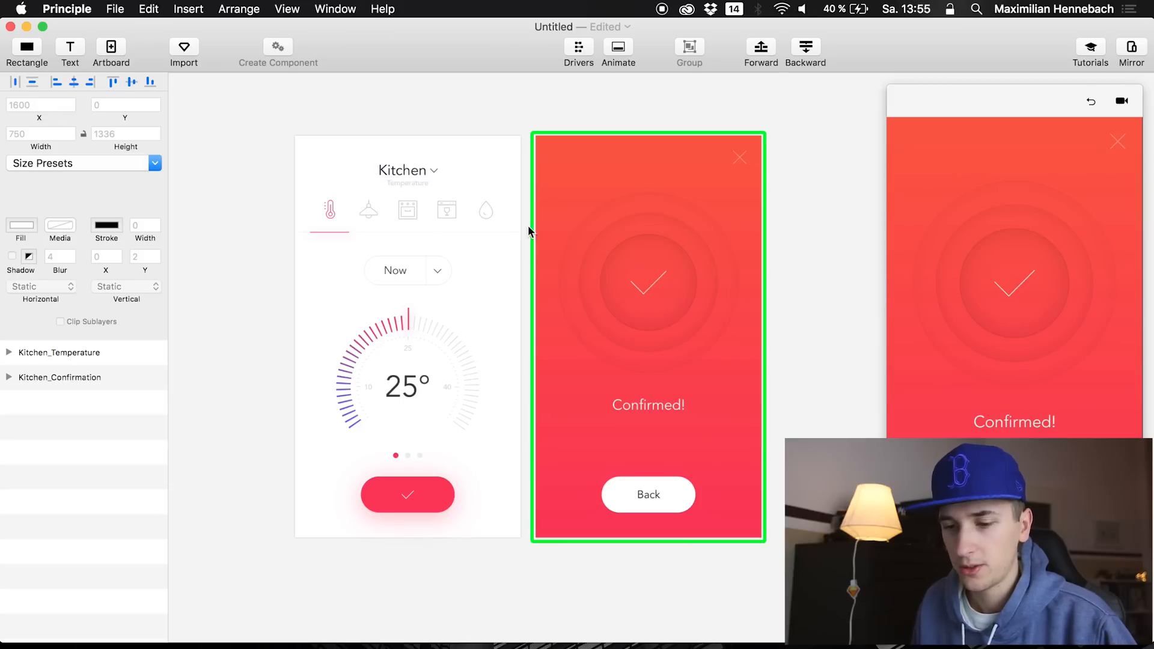
- Link btn_accept by Tap to Kitchen_Confirmation, then select close_icon 1 for the return link
click(407, 494)
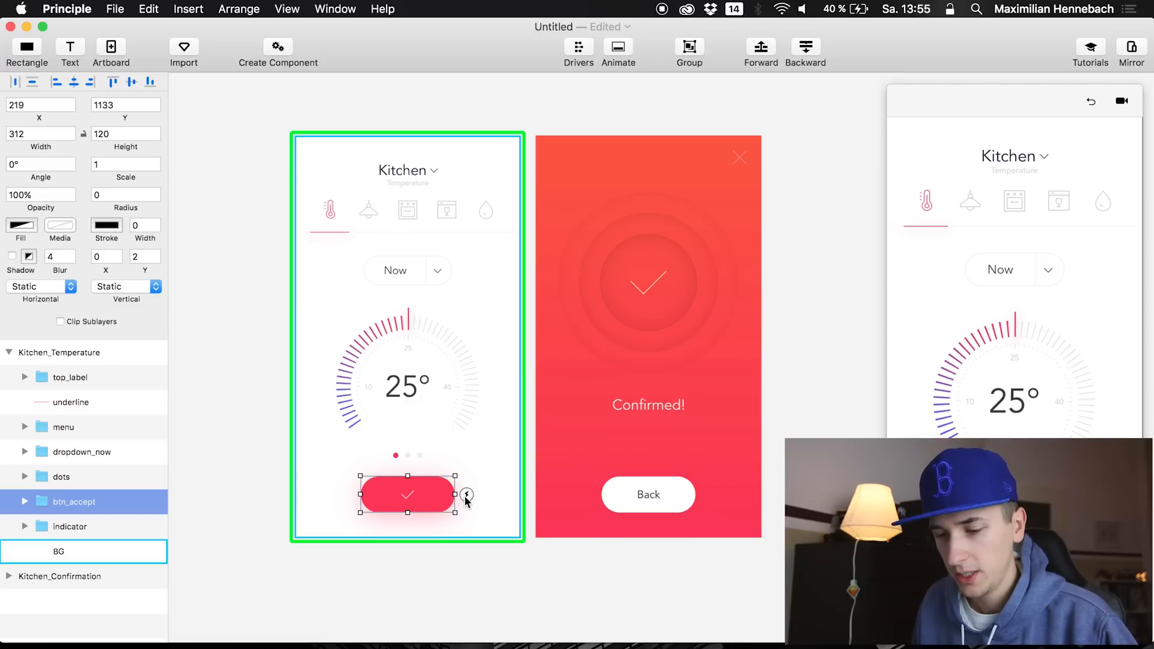
click(467, 494)
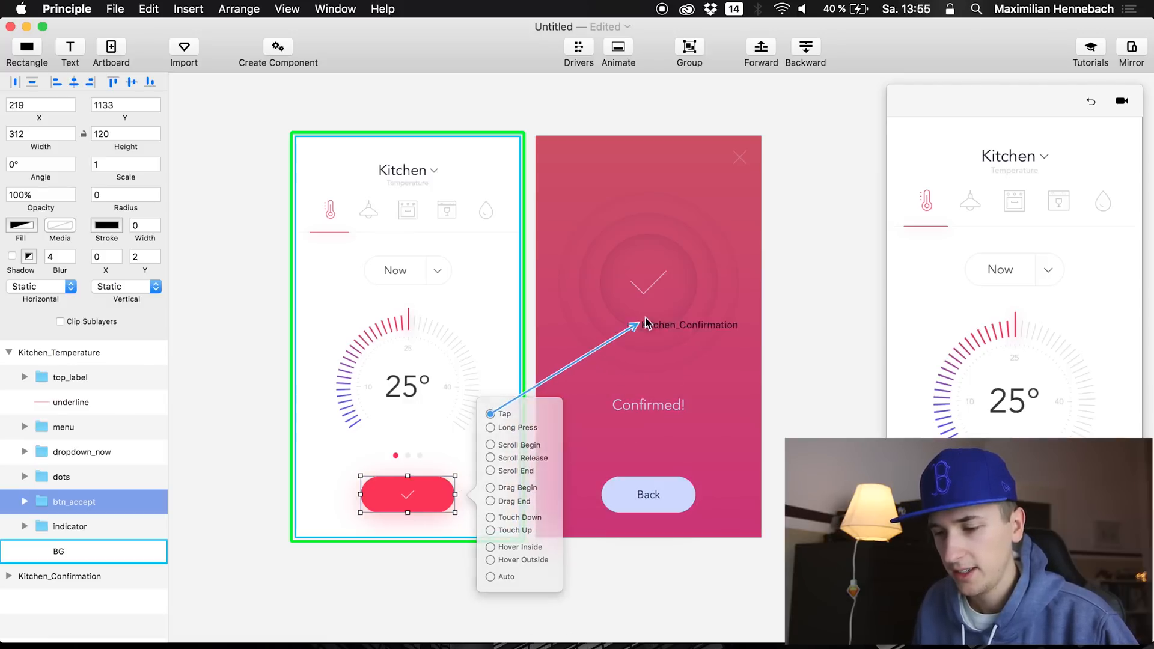
drag(637, 324, 736, 236)
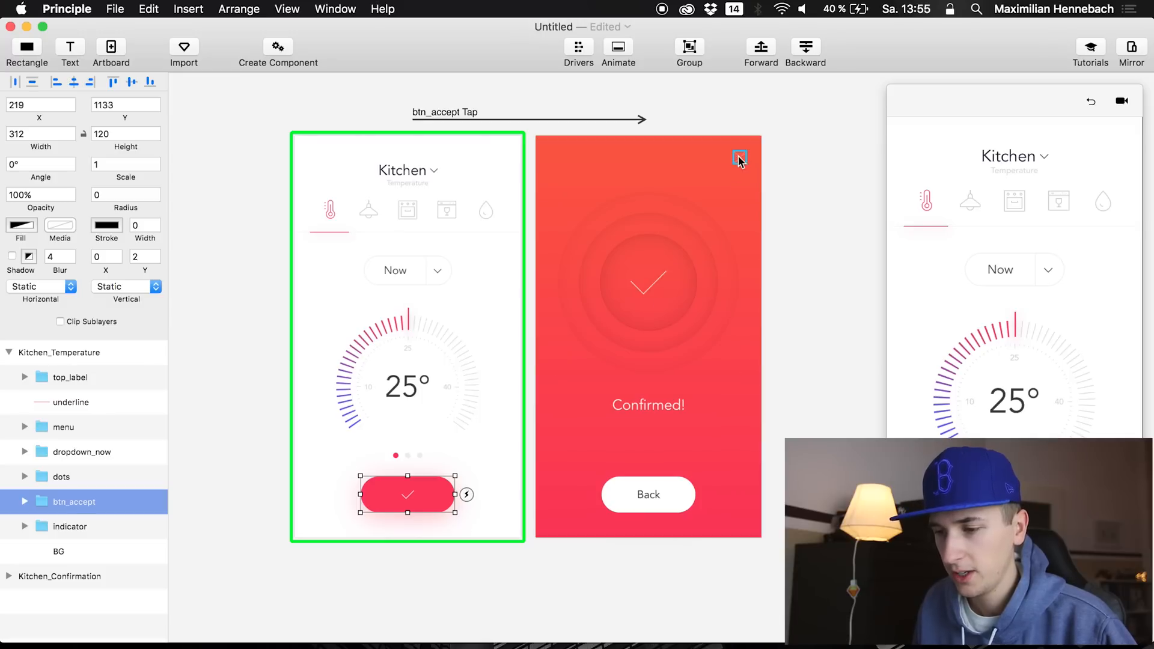
click(739, 157)
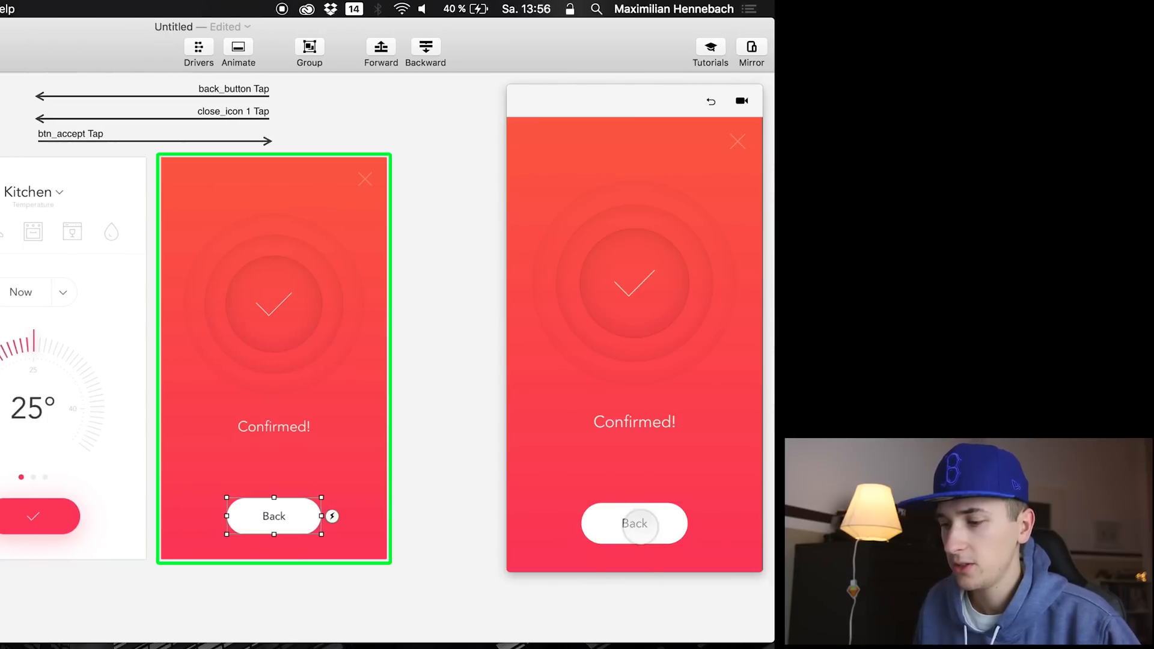
click(633, 524)
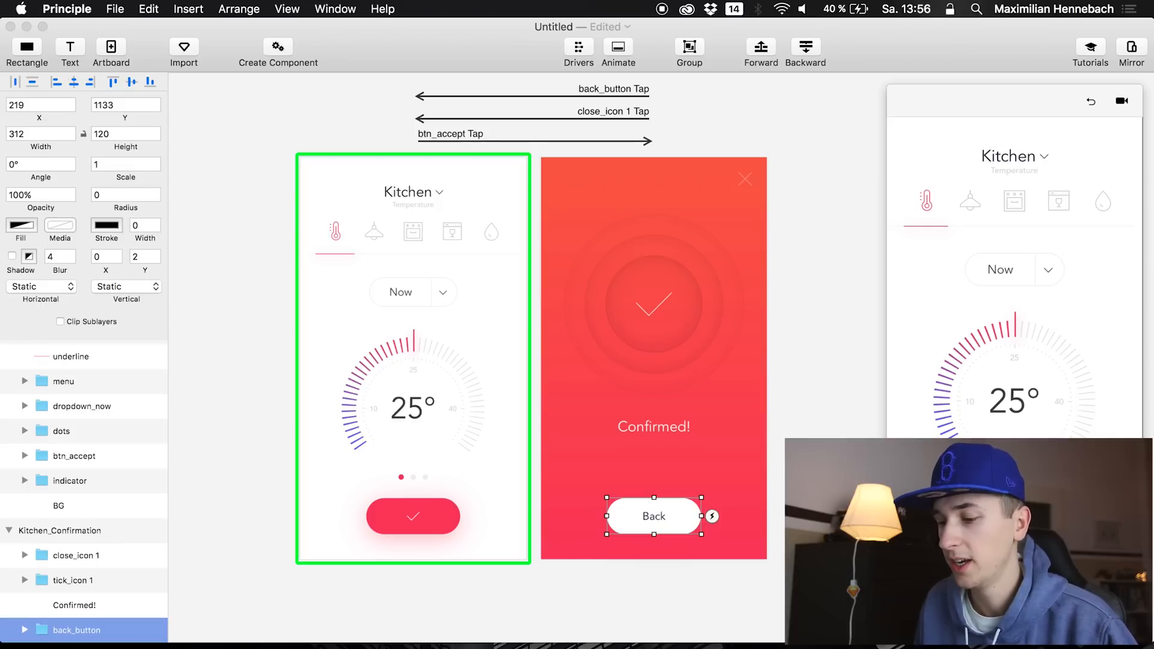
click(412, 515)
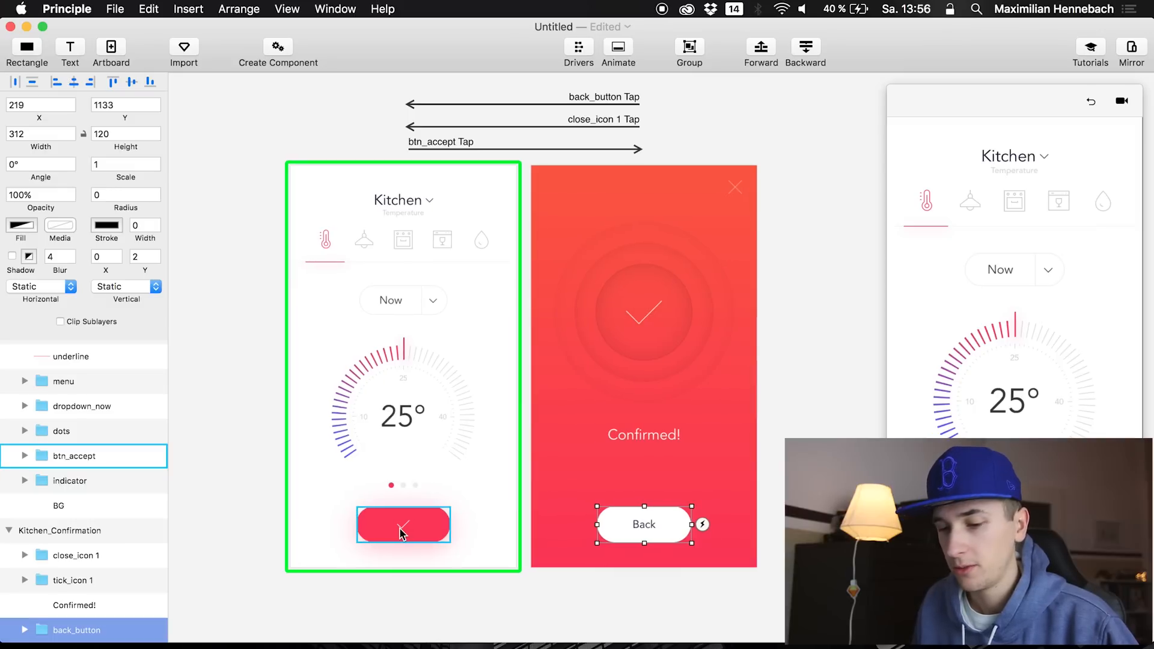
click(403, 524)
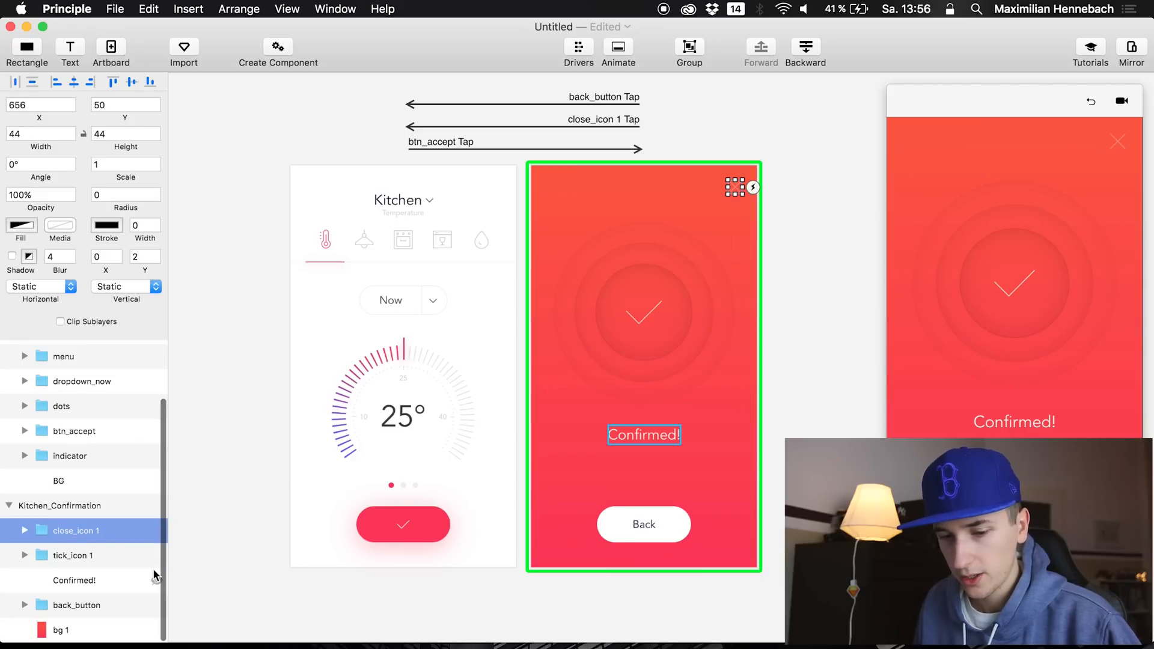
- Copy tick_icon 1 from the confirmation screen into the Kitchen_Temperature artboard
click(73, 554)
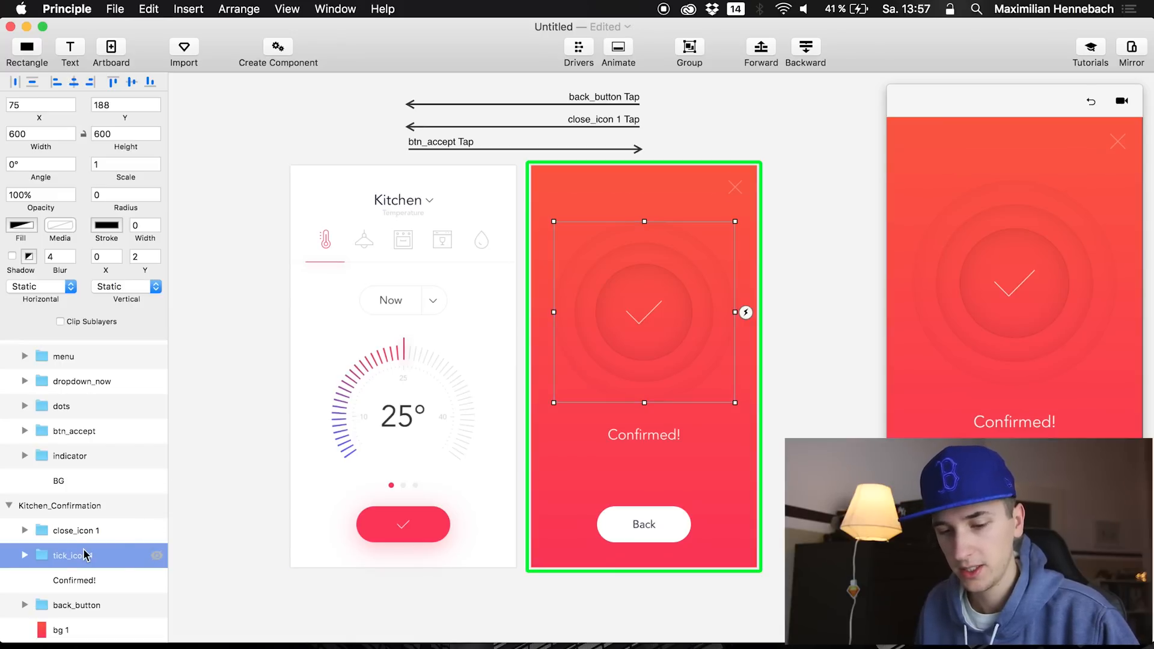
scroll(down, 3)
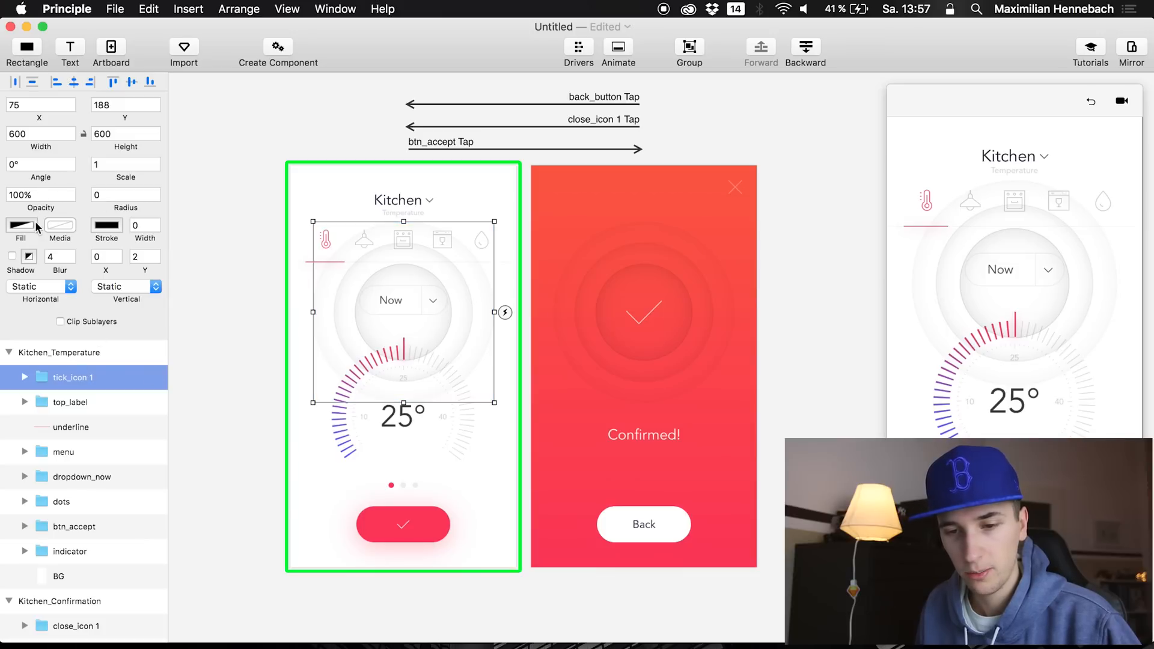
- Lower the copied tick group's fill opacity, then tap the accept button and Back in the preview
click(24, 378)
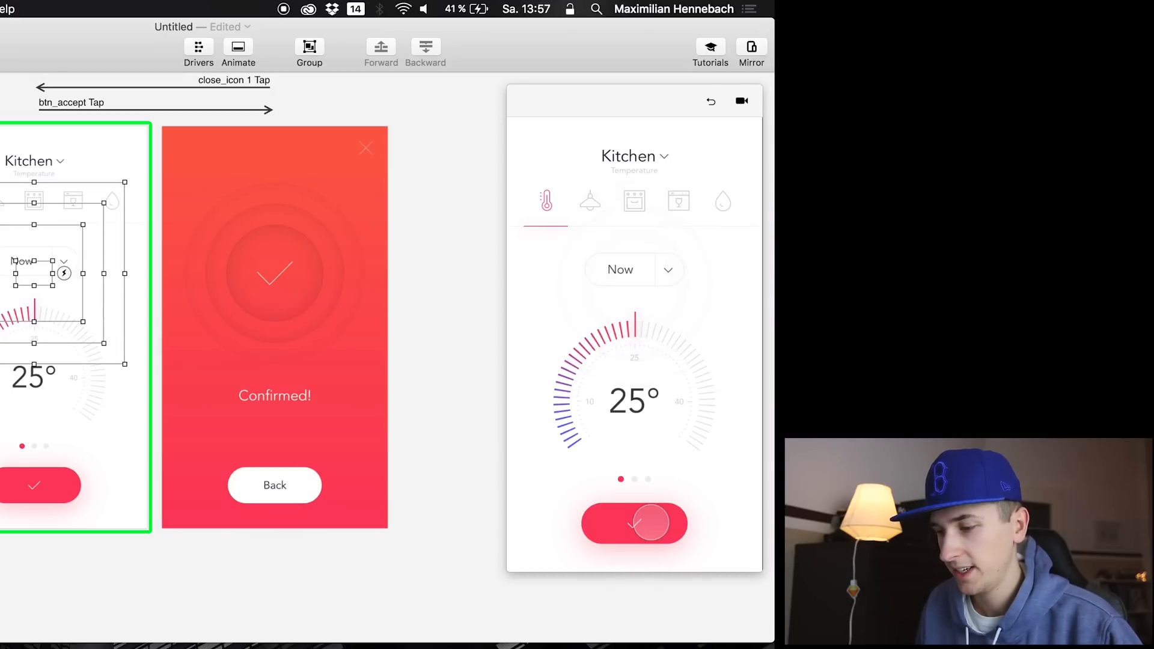
click(635, 523)
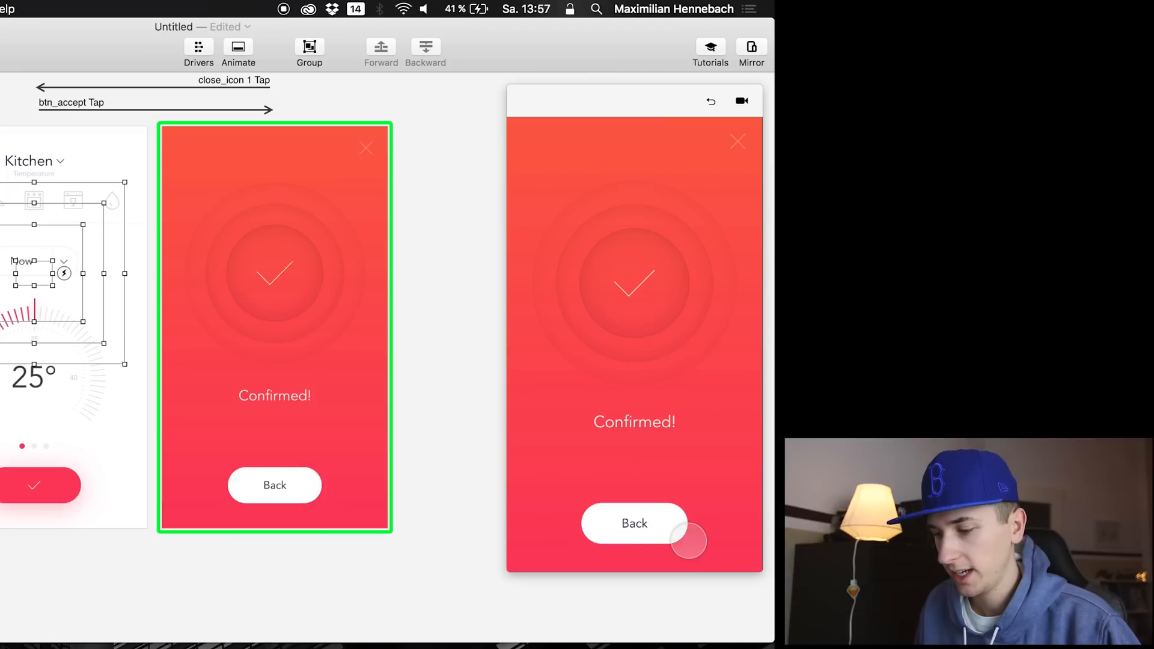
click(634, 524)
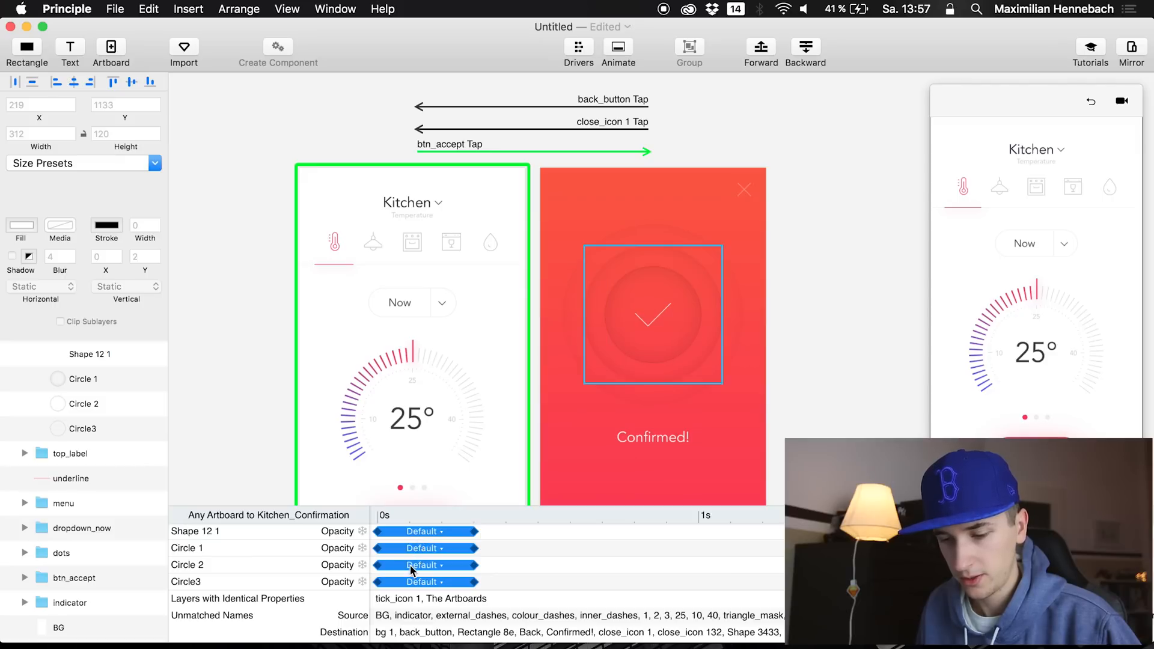
- Adjust Circle 2's opacity fade timing in the Animate timeline for the btn_accept transition
click(425, 565)
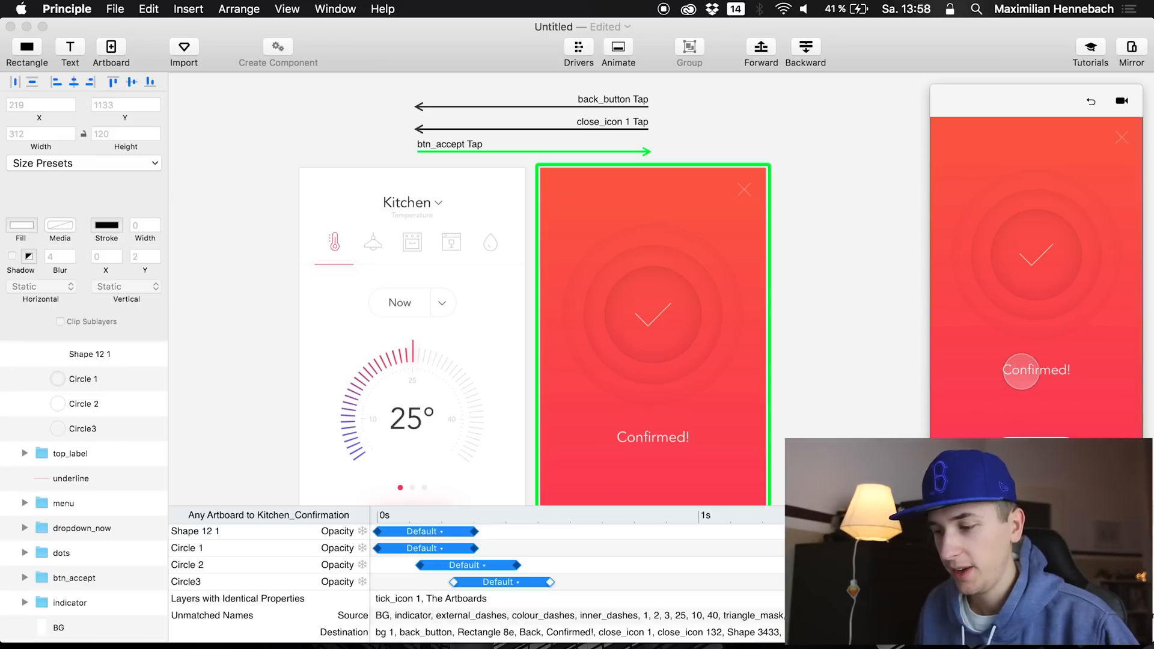
- Select the Confirmed! text on the confirmation screen after playing the staggered ring fade-in
click(650, 437)
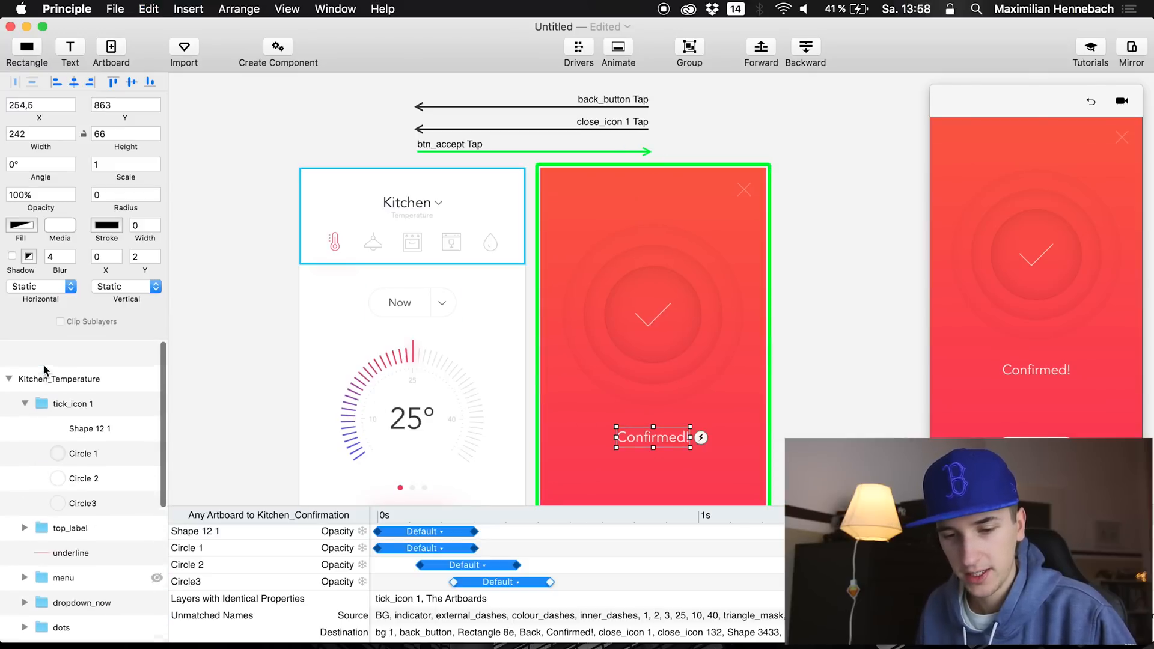
- Place the copied Confirmed! text on Kitchen_Temperature and reset the preview to the kitchen screen
click(72, 377)
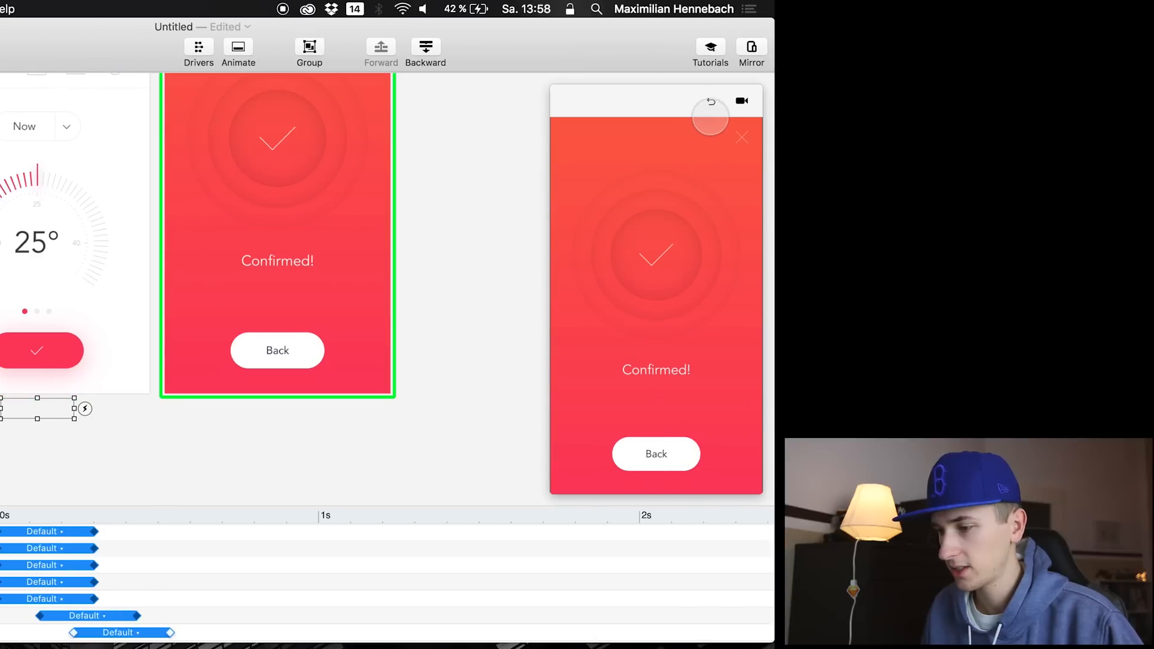
click(656, 455)
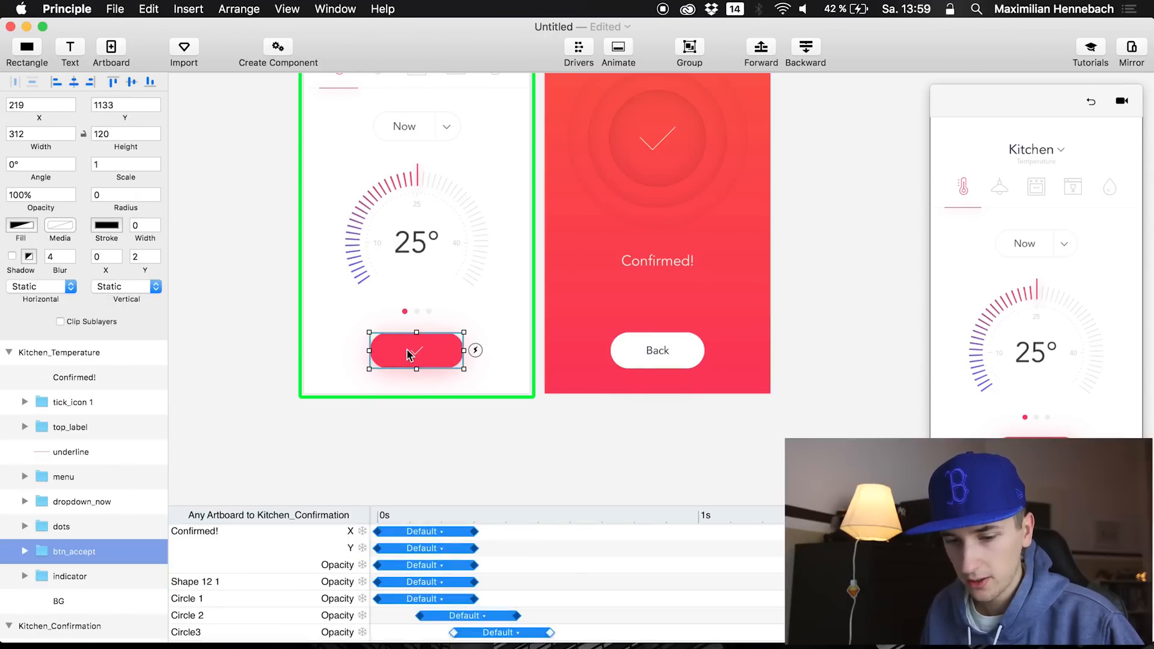
- Expand btn_accept's layers and select the confirmation screen's red background for copying close_icon 1
click(24, 524)
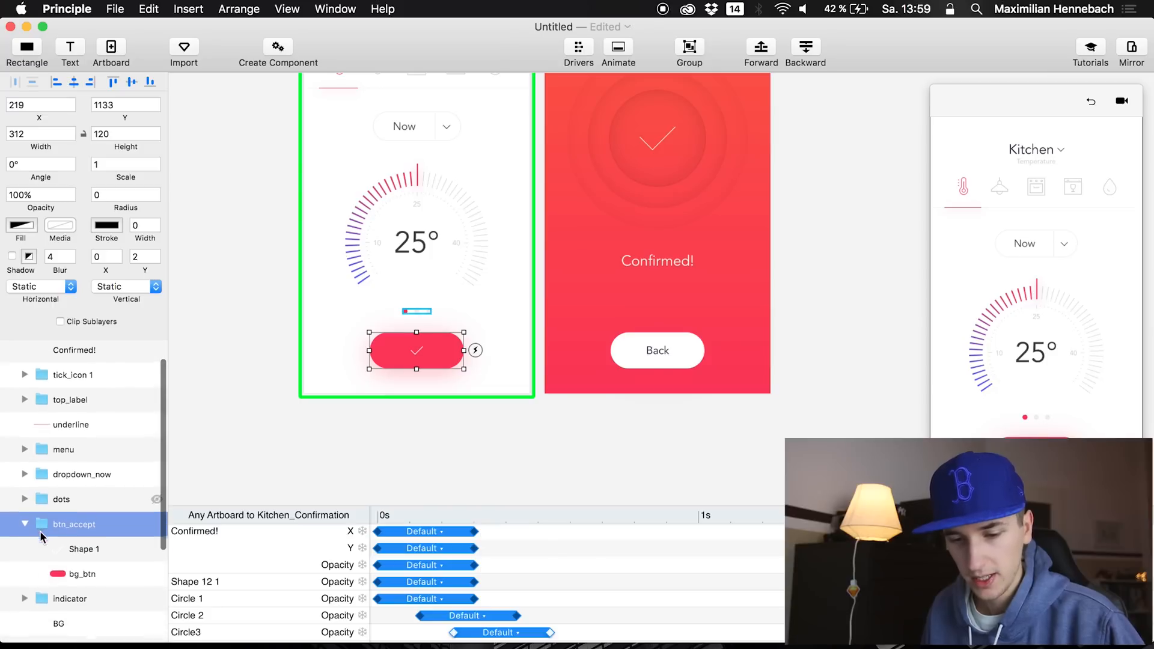
click(77, 574)
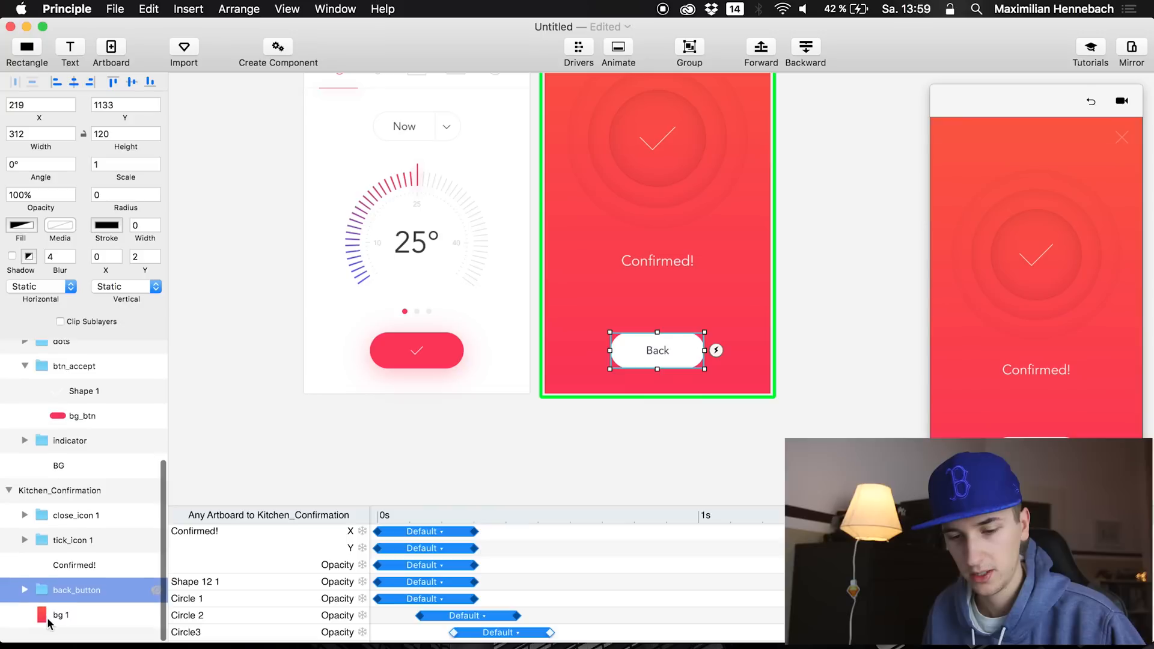
click(23, 555)
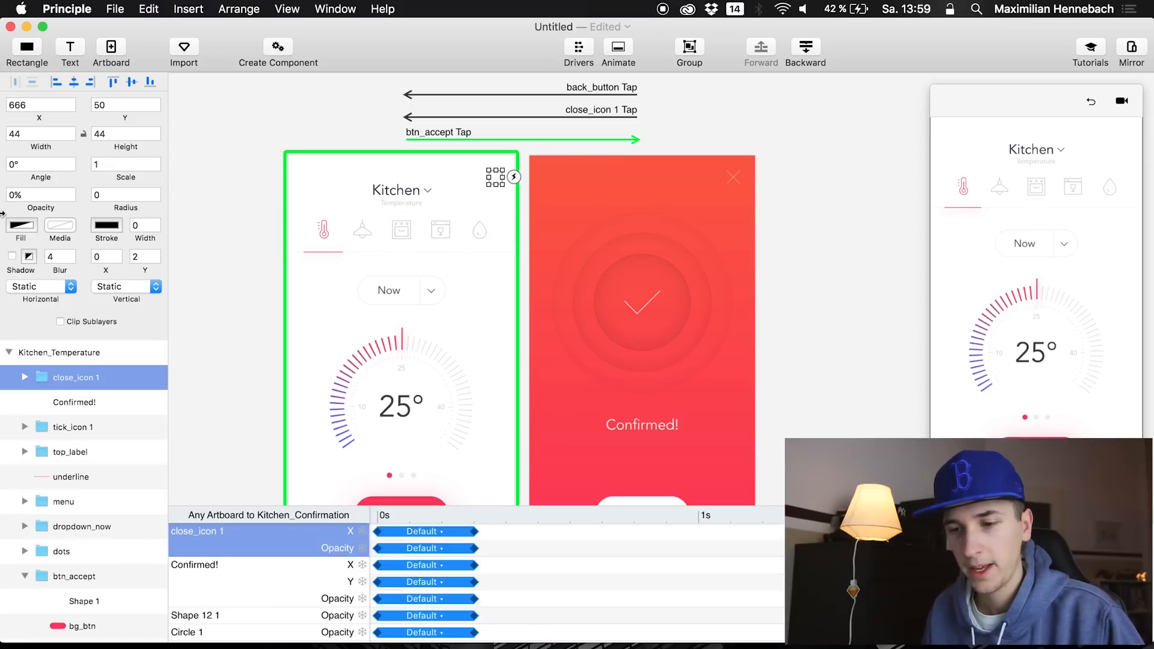
- Set Opacity 0% on Confirmed! and close_icon 1 in the Kitchen_Temperature artboard
click(75, 402)
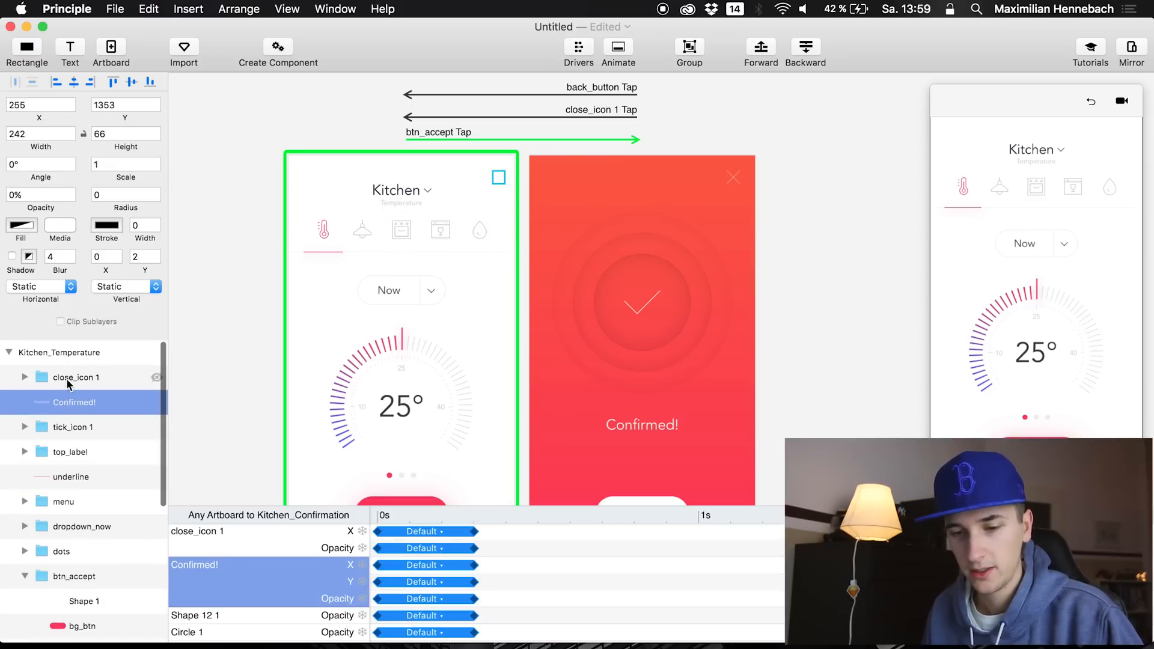
click(76, 377)
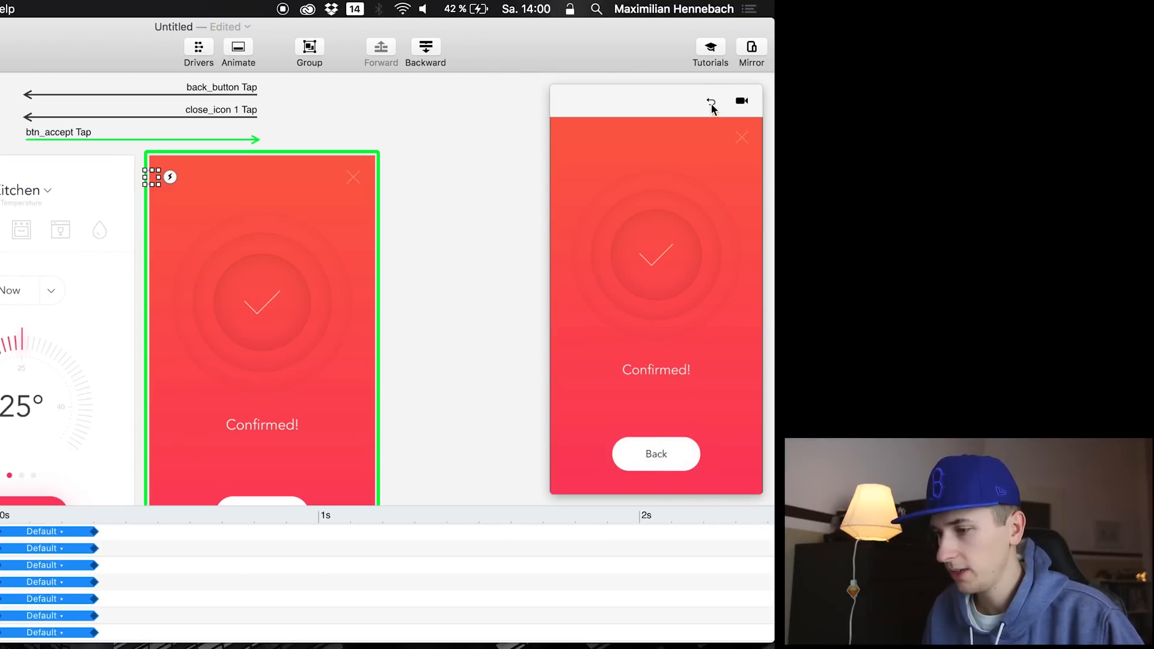
- Restart the preview and tap Back twice to test the transition both ways
click(655, 455)
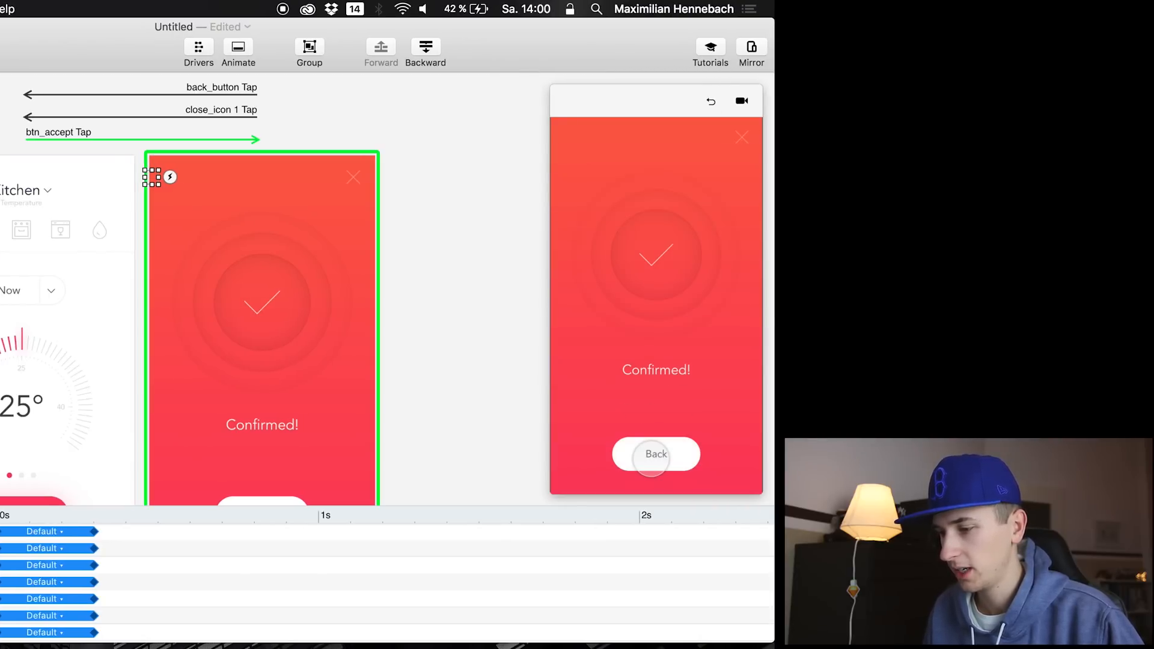
click(656, 453)
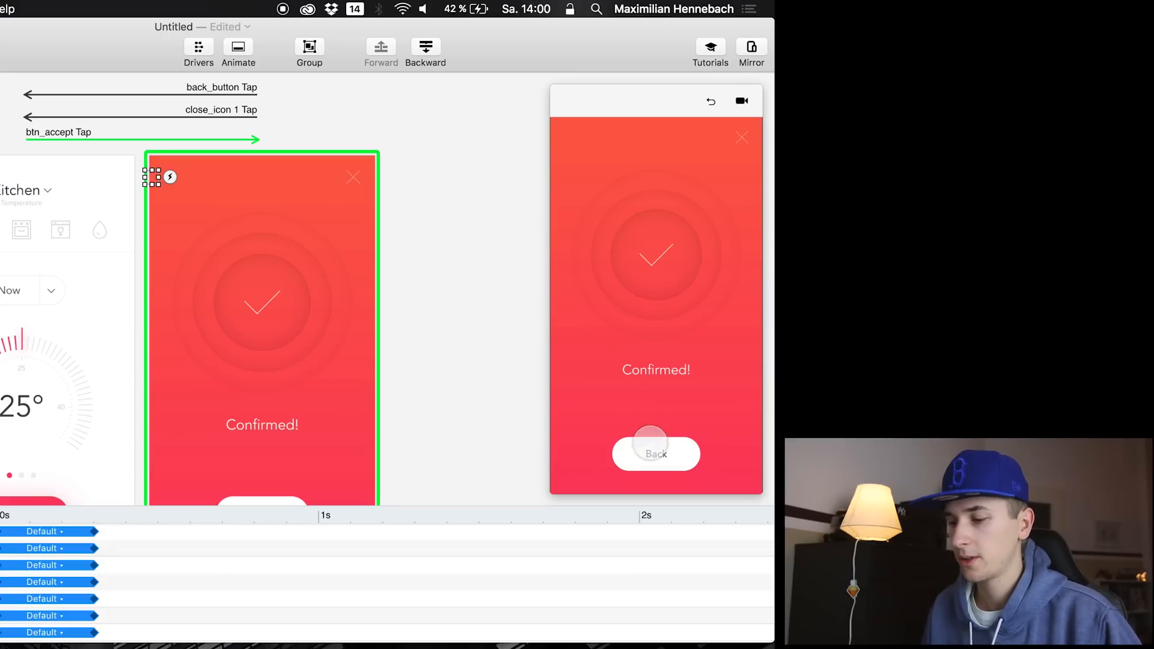
click(655, 453)
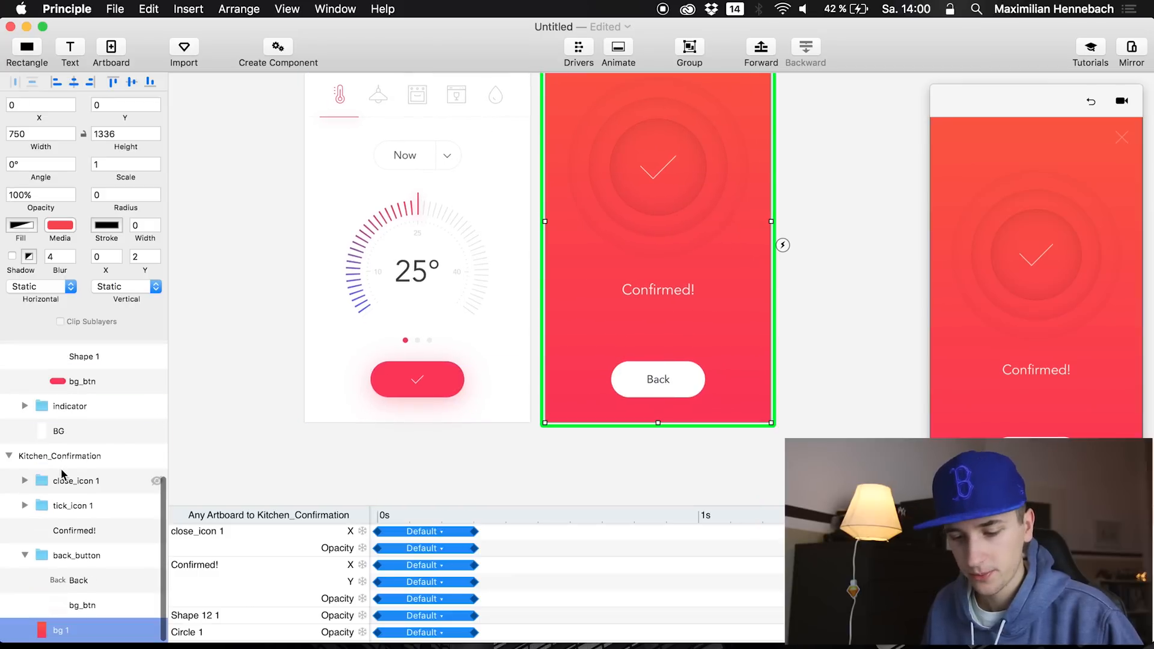
- Paste the confirmation screen's red bg 1 layer into Kitchen_Temperature and select it
scroll(down, 3)
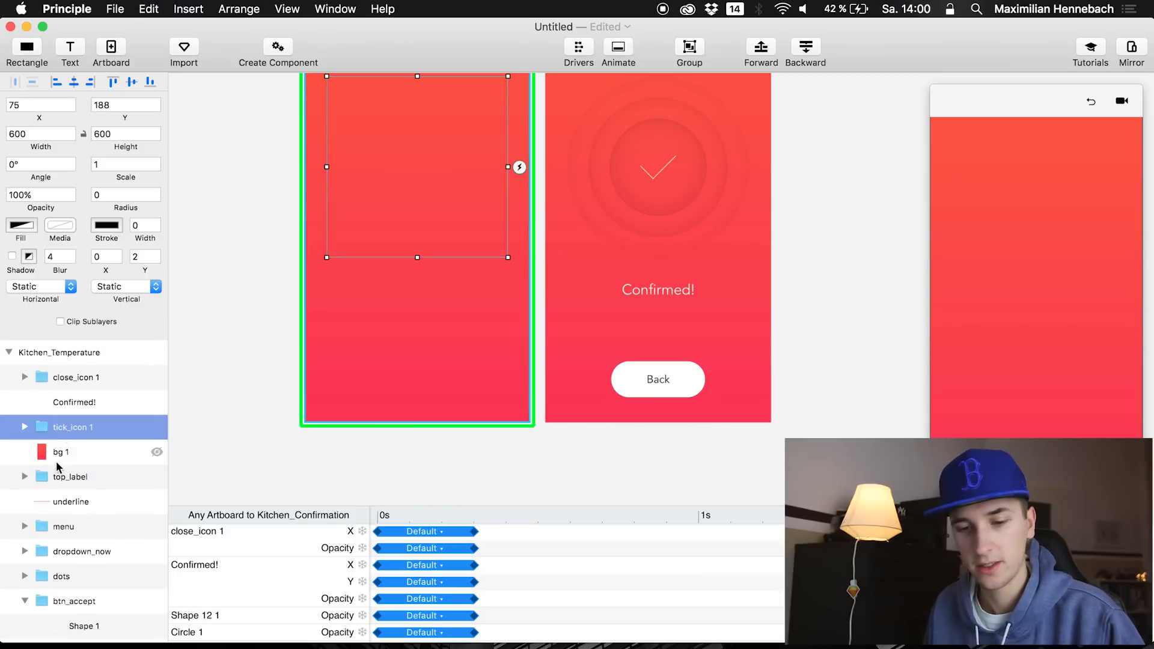
click(62, 452)
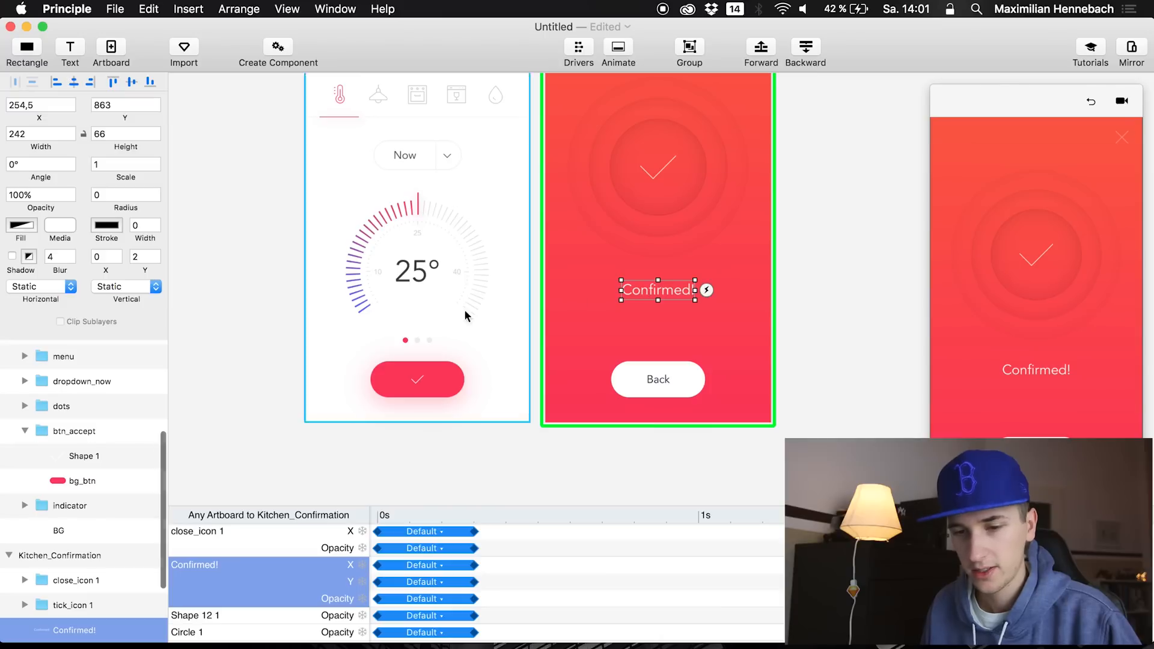
- Set the kitchen screen's Confirmed! text Y position to 863 to match the confirmation screen
click(125, 105)
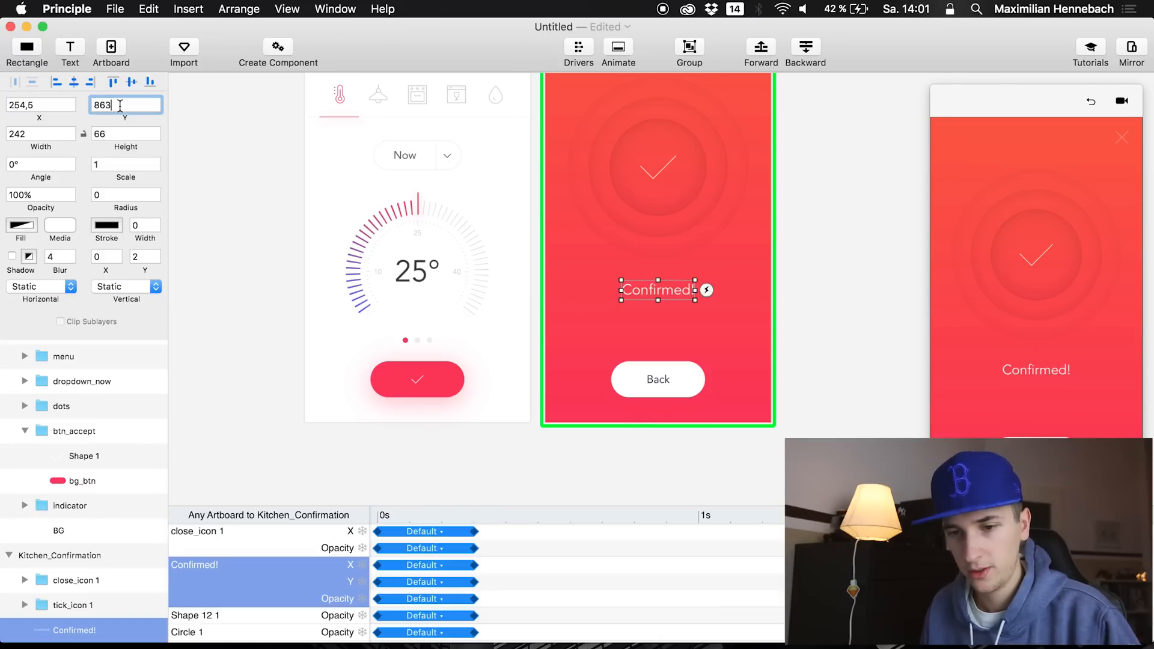
click(126, 105)
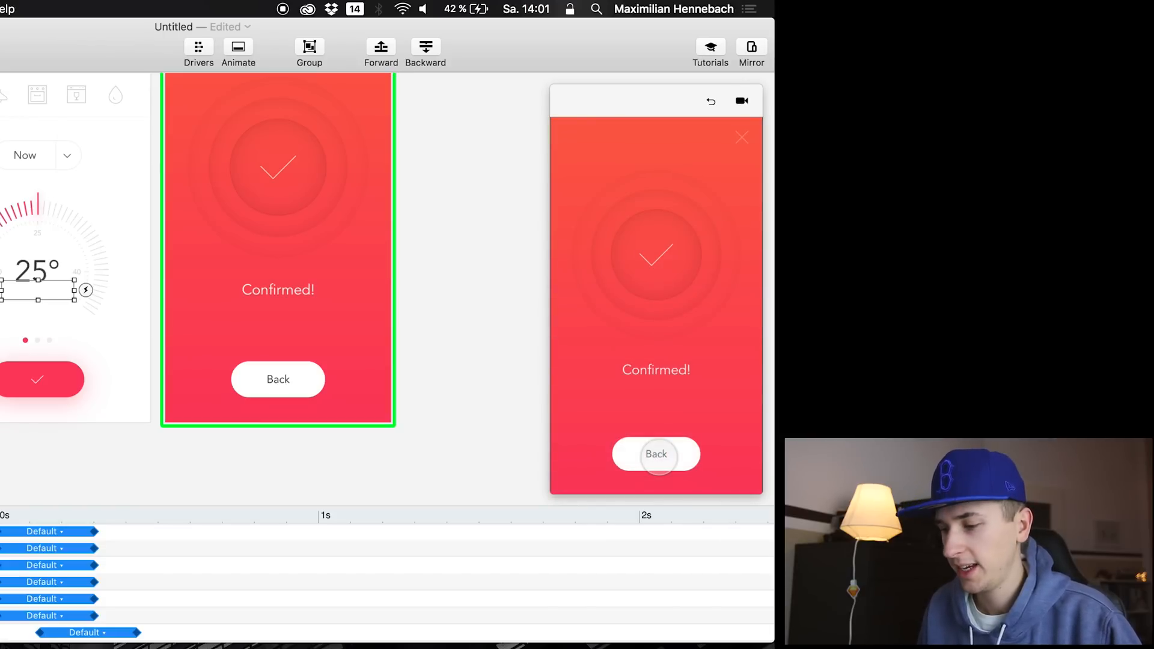
- Return the preview to the kitchen screen and verify Confirmed! keeps its Y of 863
click(655, 454)
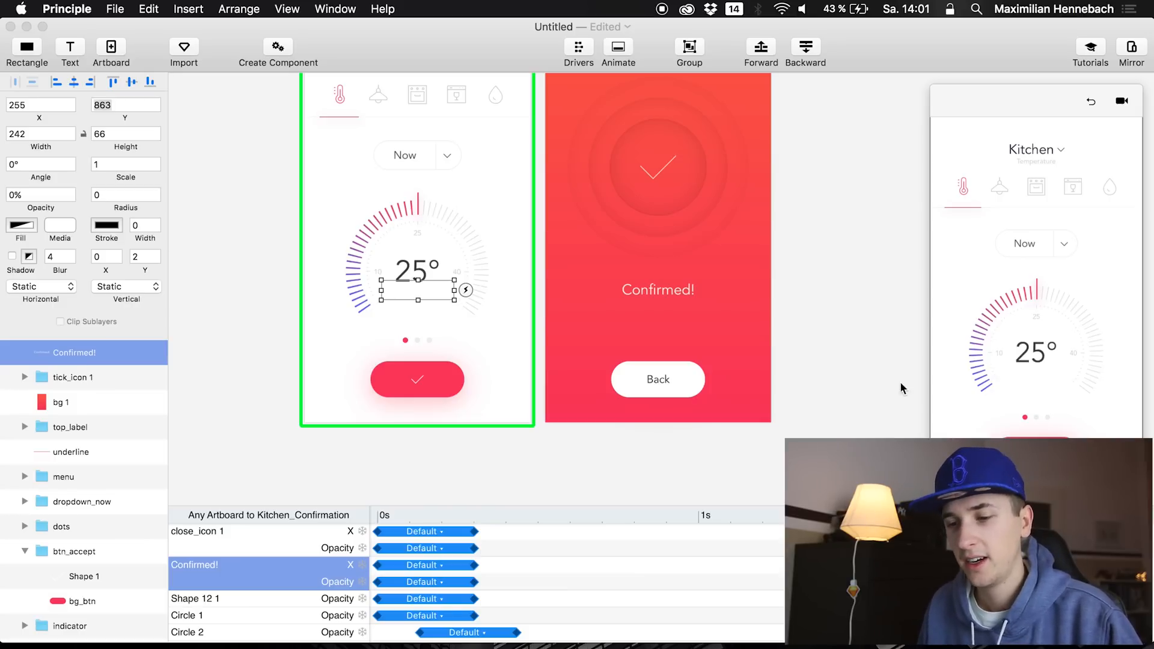
click(125, 105)
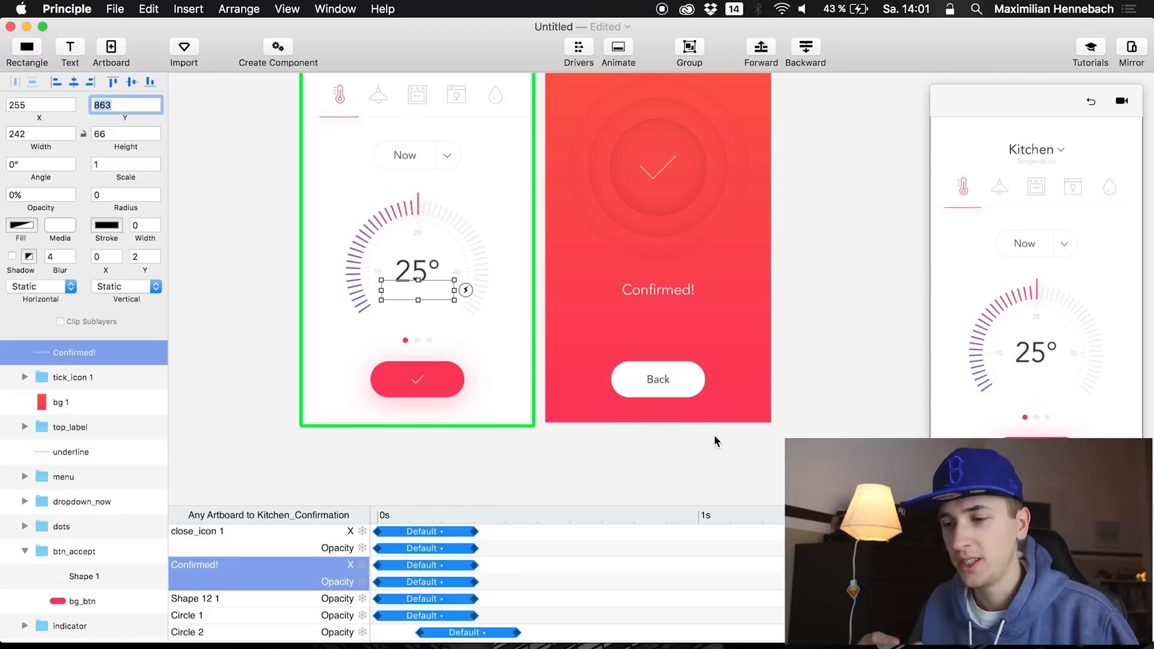